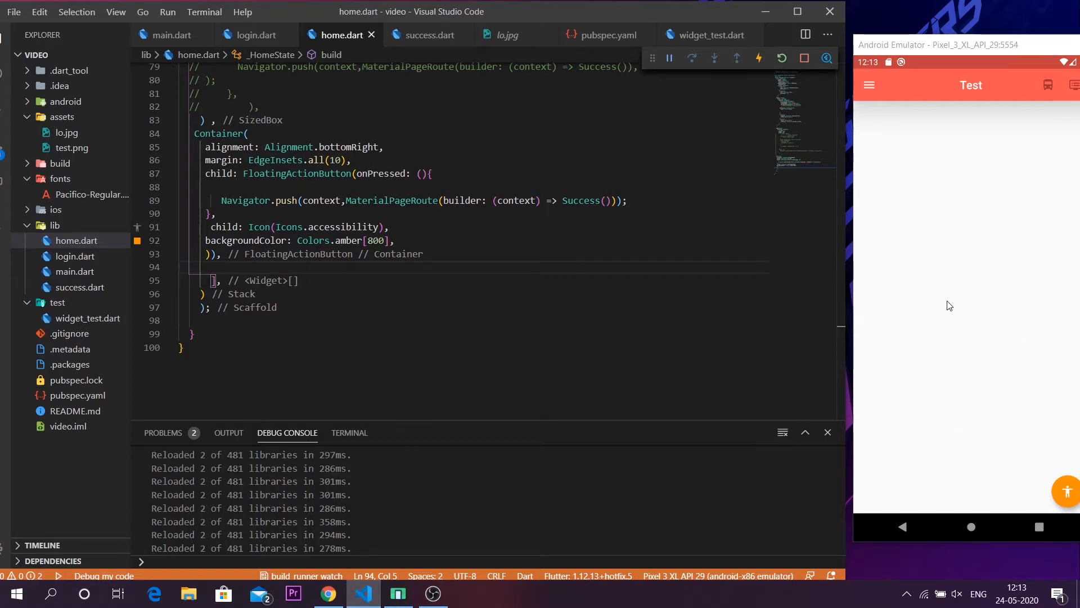
{"action": "mouse_move", "coordinate": [902, 322]}
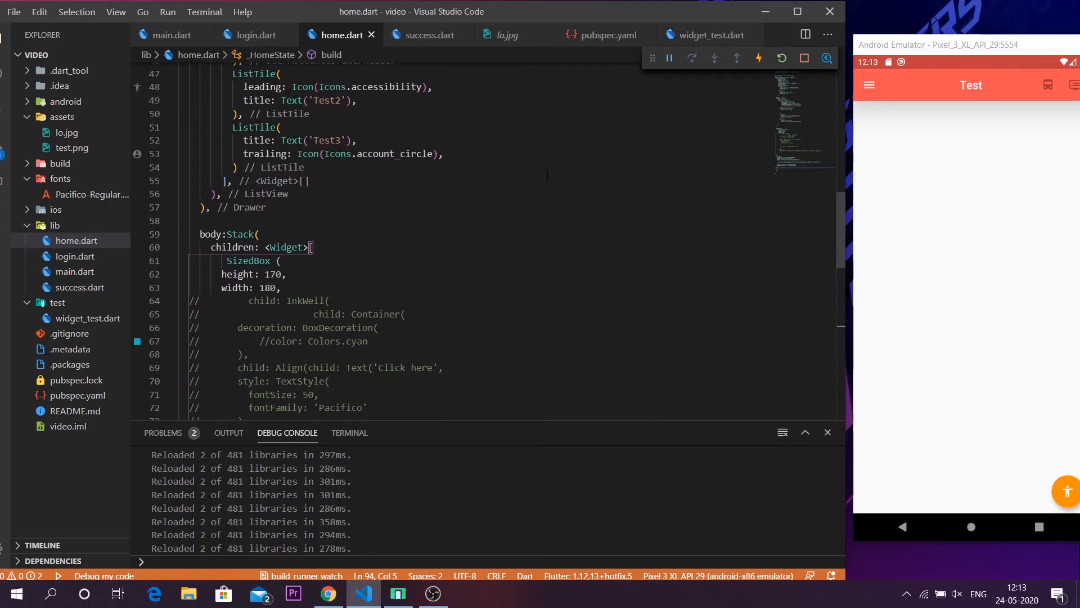
- Insert an empty RaisedButton( into the Stack children after the FloatingActionButton Container
{"action": "scroll", "scroll_direction": "down", "scroll_amount": 3}
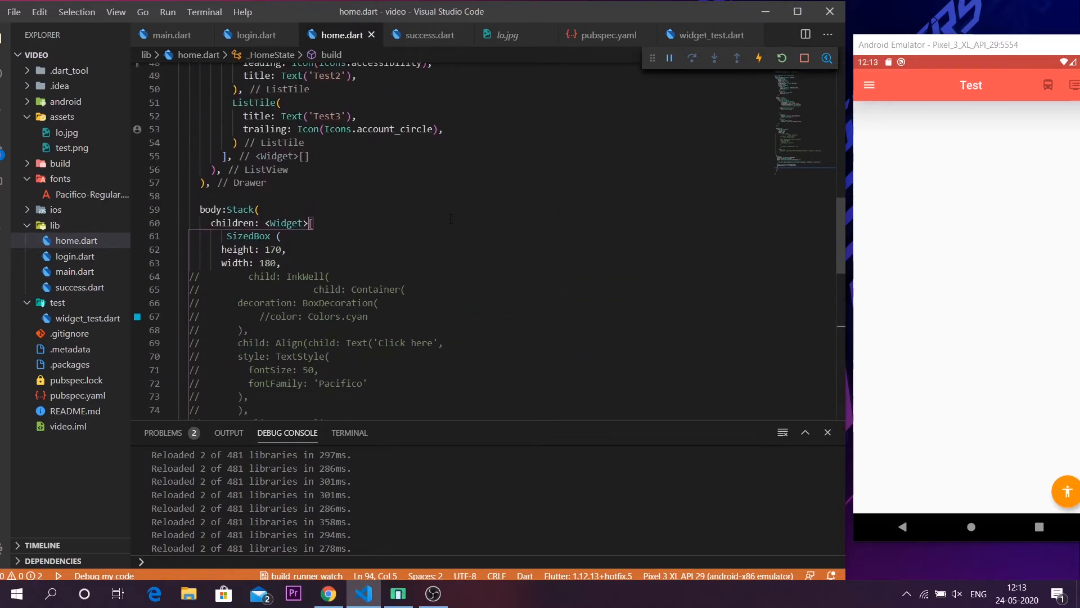
{"action": "scroll", "scroll_direction": "down", "scroll_amount": 3}
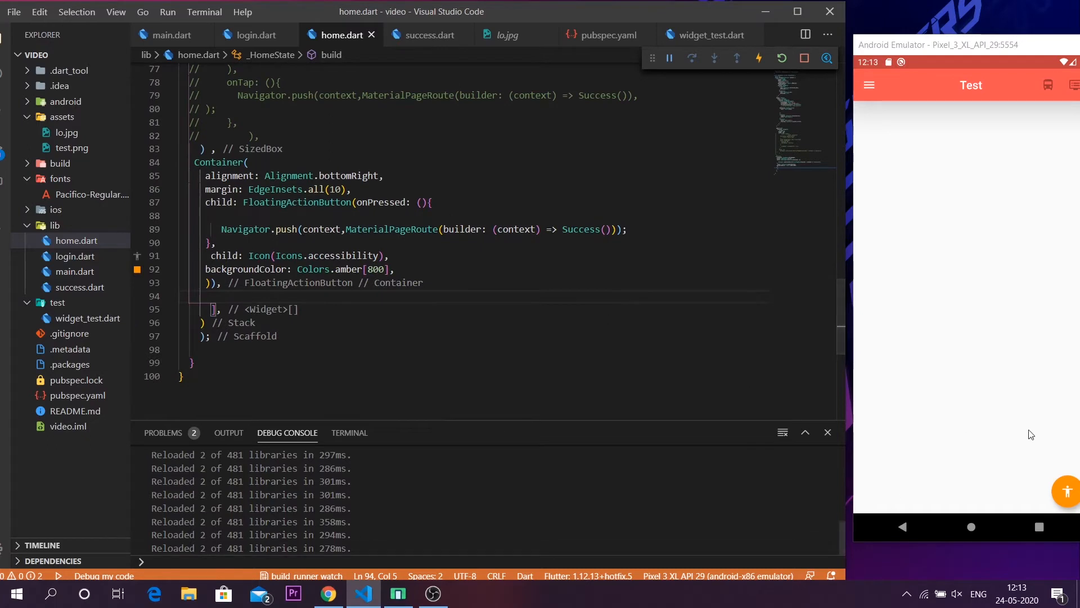
{"action": "mouse_move", "coordinate": [1052, 461]}
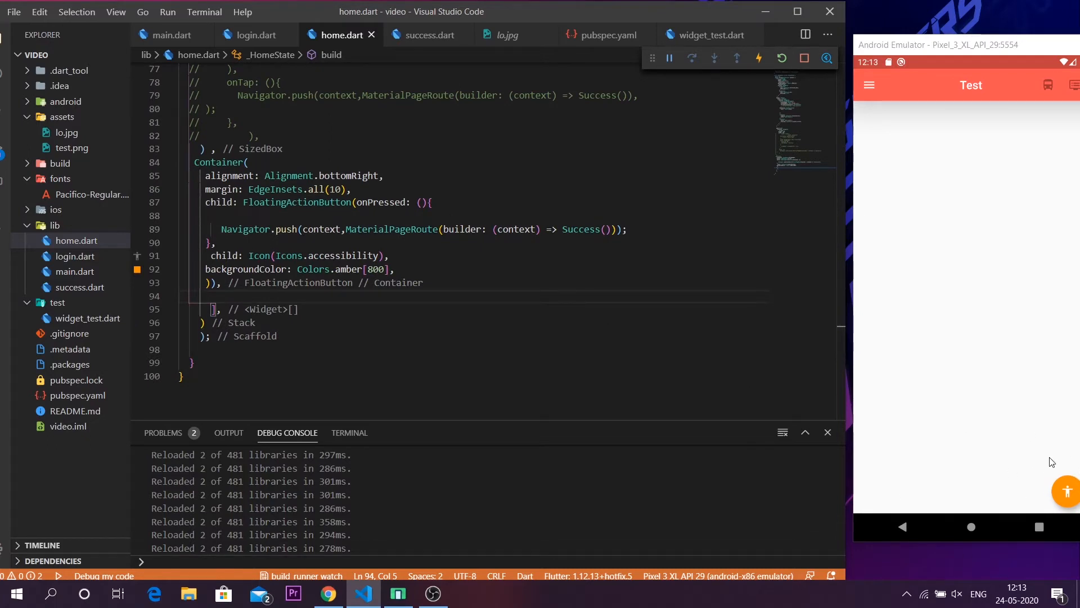
{"action": "mouse_move", "coordinate": [950, 343]}
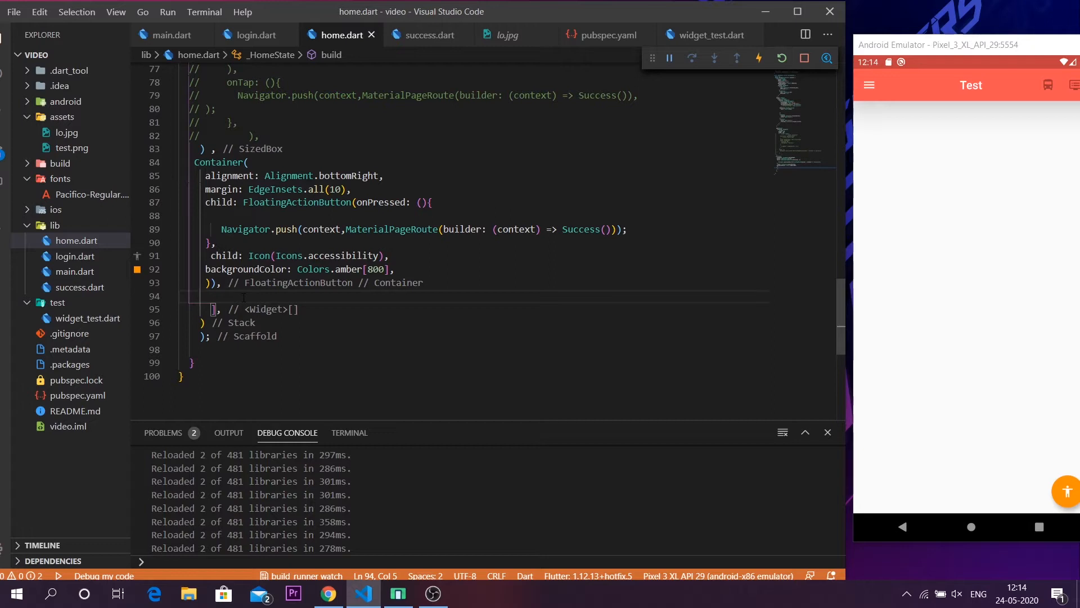
{"action": "type", "text": "RaisedButton("}
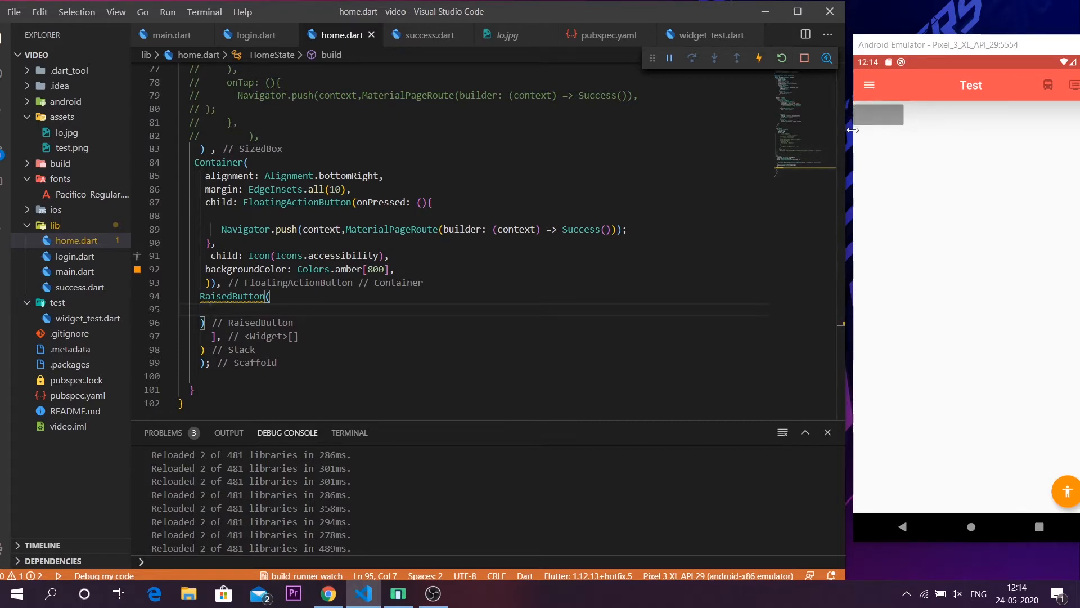
{"action": "mouse_move", "coordinate": [893, 122]}
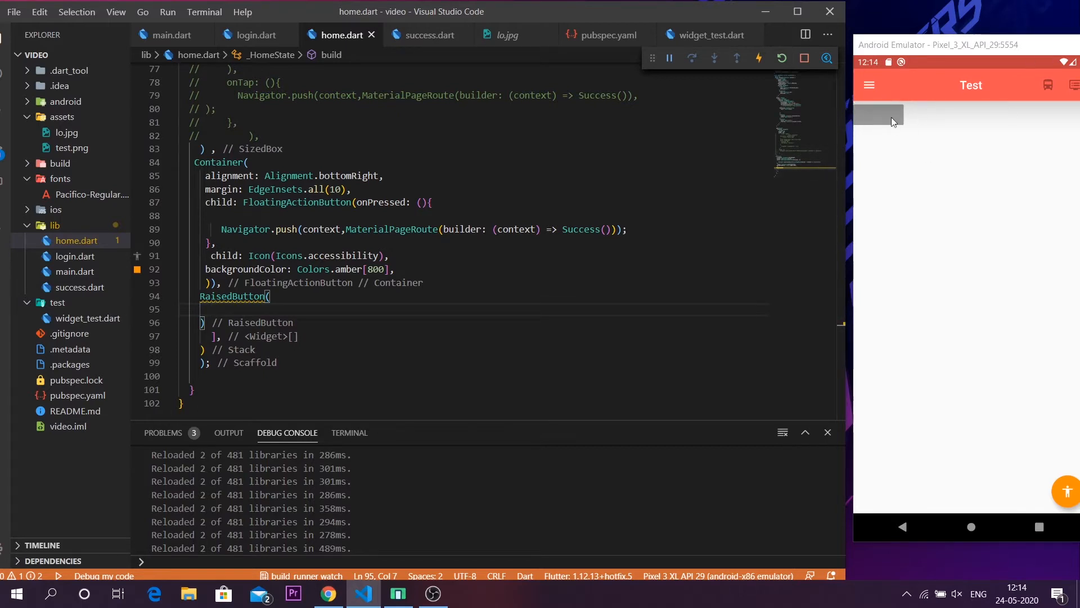
{"action": "type", "text": "al"}
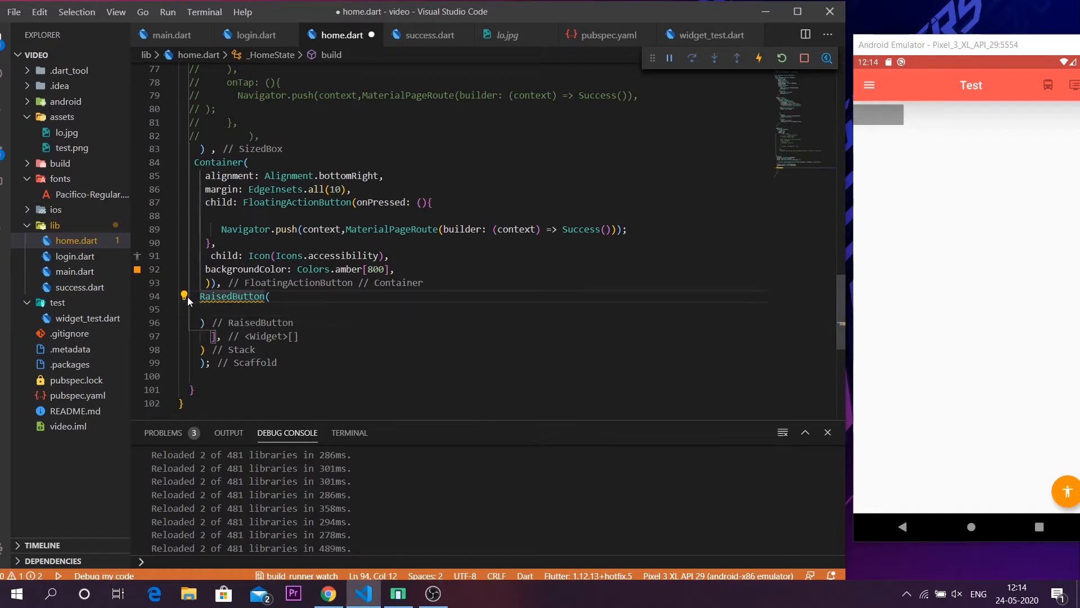
- Wrap the RaisedButton in a Container with alignment: Alignment.center
{"action": "left_click", "coordinate": [184, 297]}
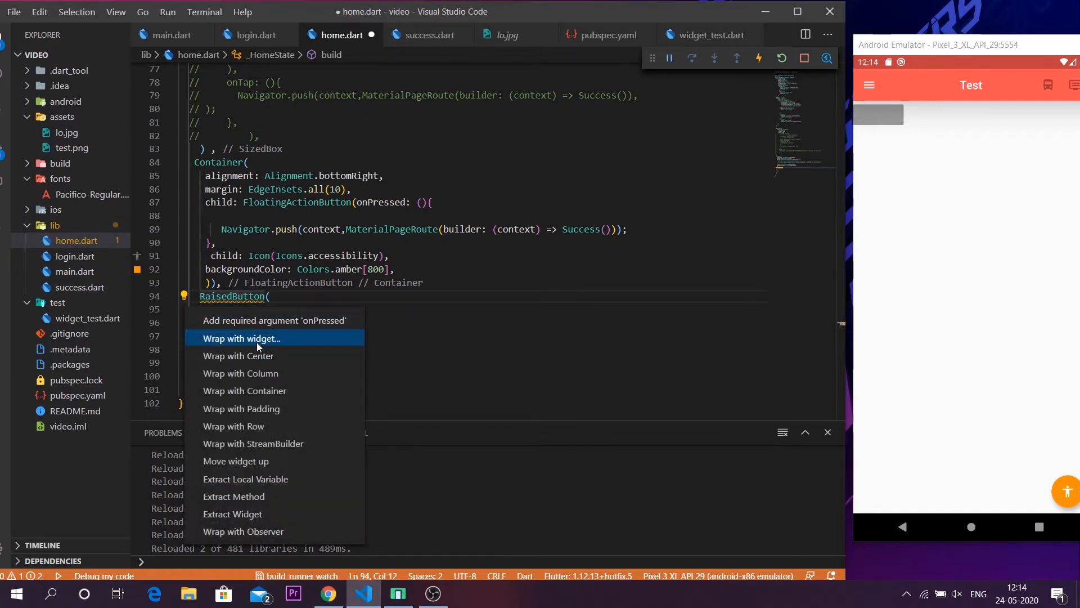
{"action": "left_click", "coordinate": [242, 338]}
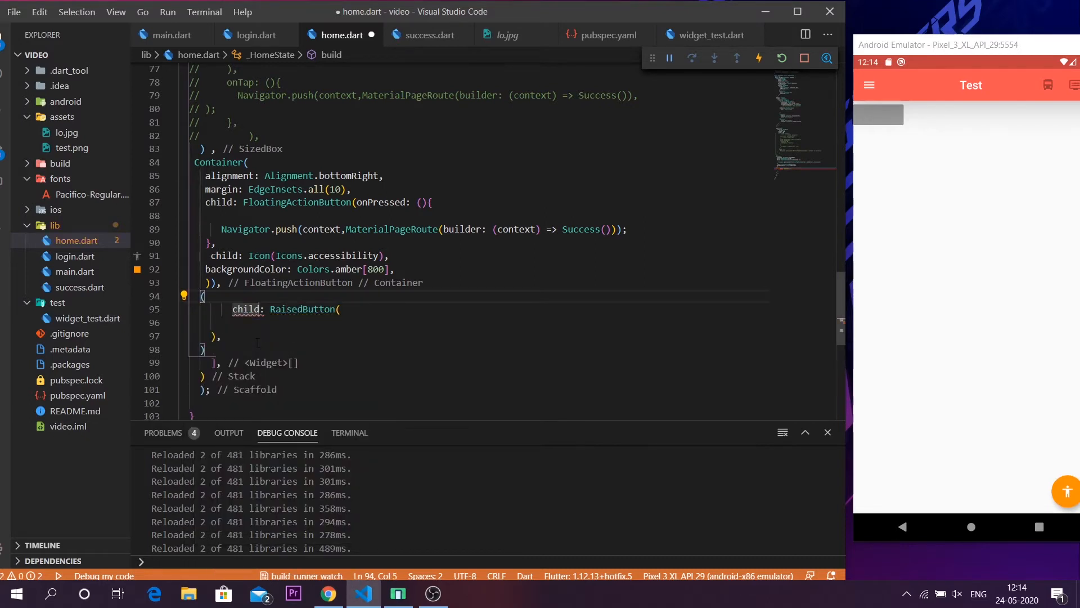
{"action": "type", "text": "Con"}
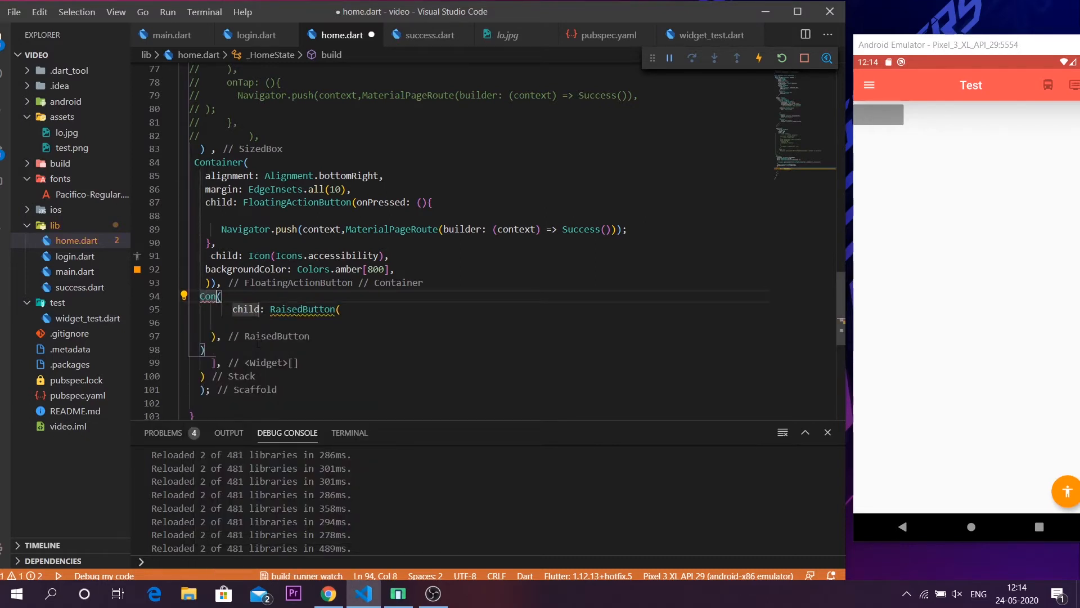
{"action": "type", "text": "tainer"}
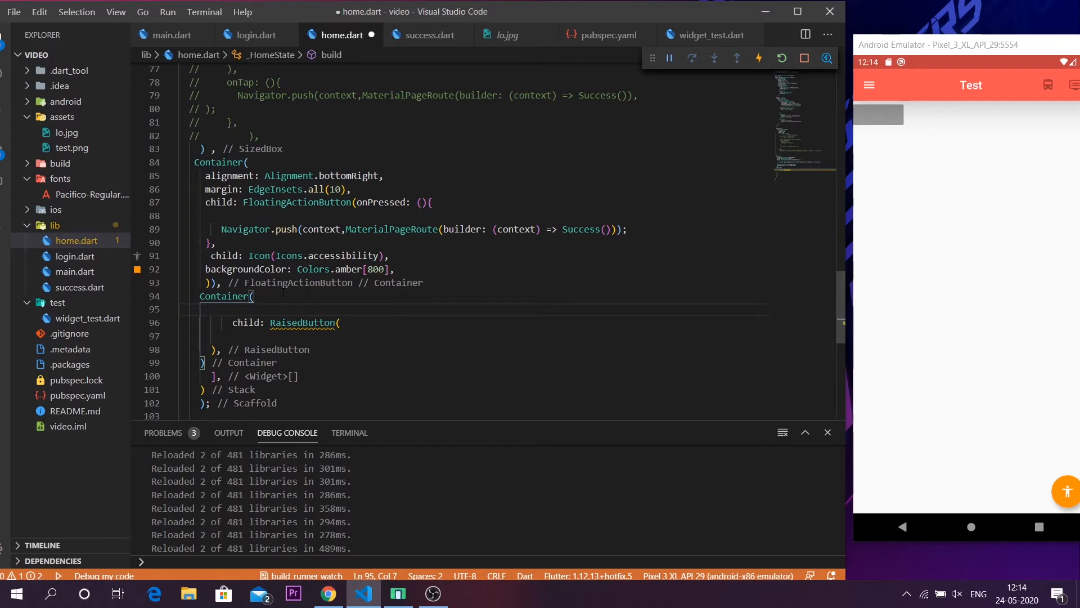
{"action": "type", "text": "alignment: ,"}
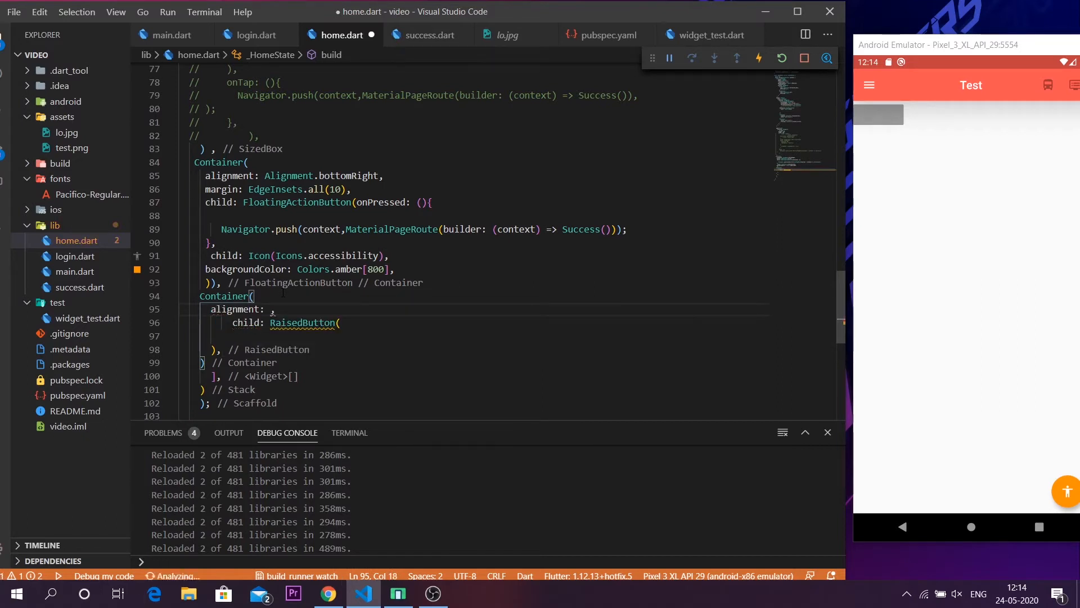
{"action": "type", "text": "Ali"}
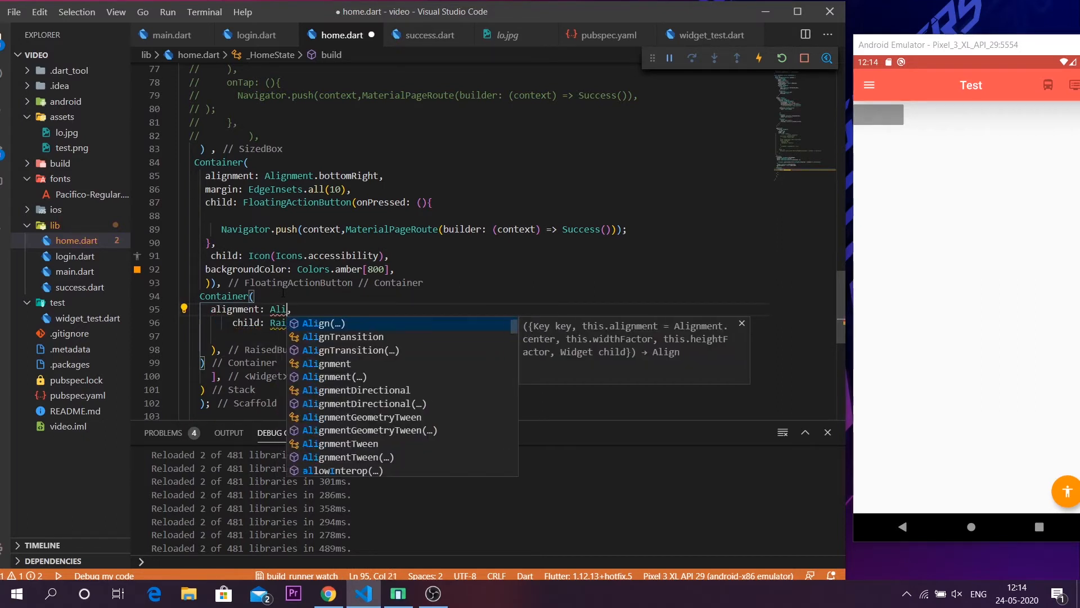
{"action": "type", "text": "gnment.center"}
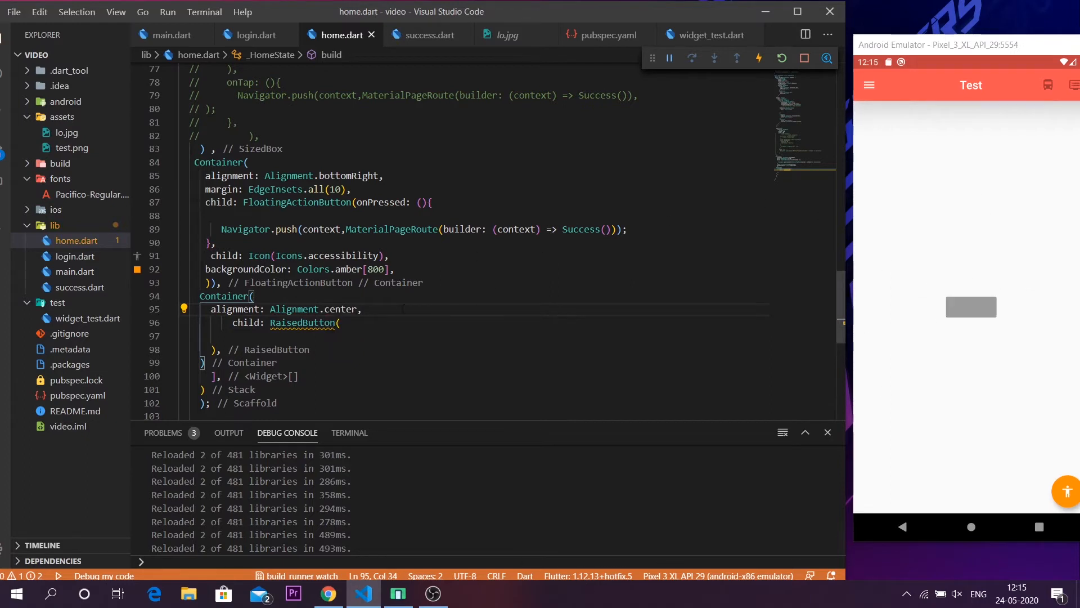
{"action": "key", "text": "Enter"}
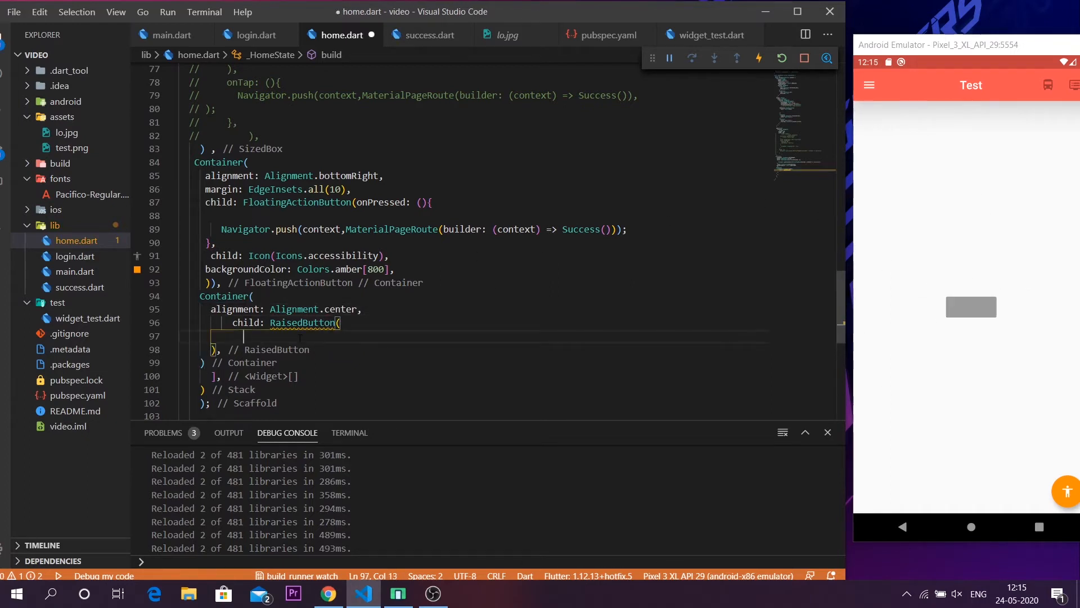
- Replace the button's 'Click Here' text child with Icon(Icons.access_alarm)
{"action": "type", "text": "s"}
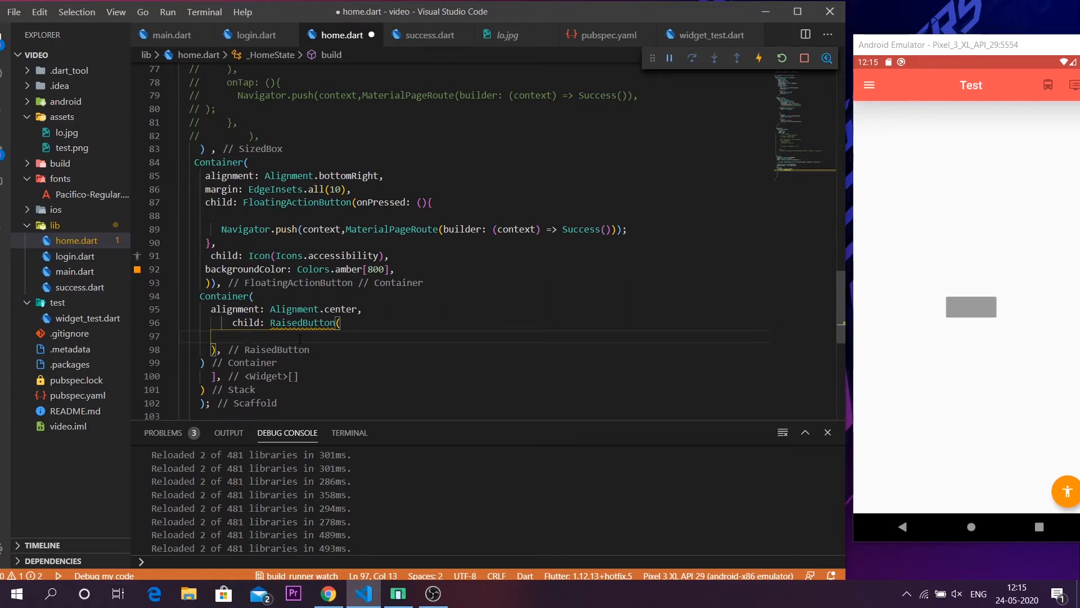
{"action": "type", "text": "child: Text('Click Here'),"}
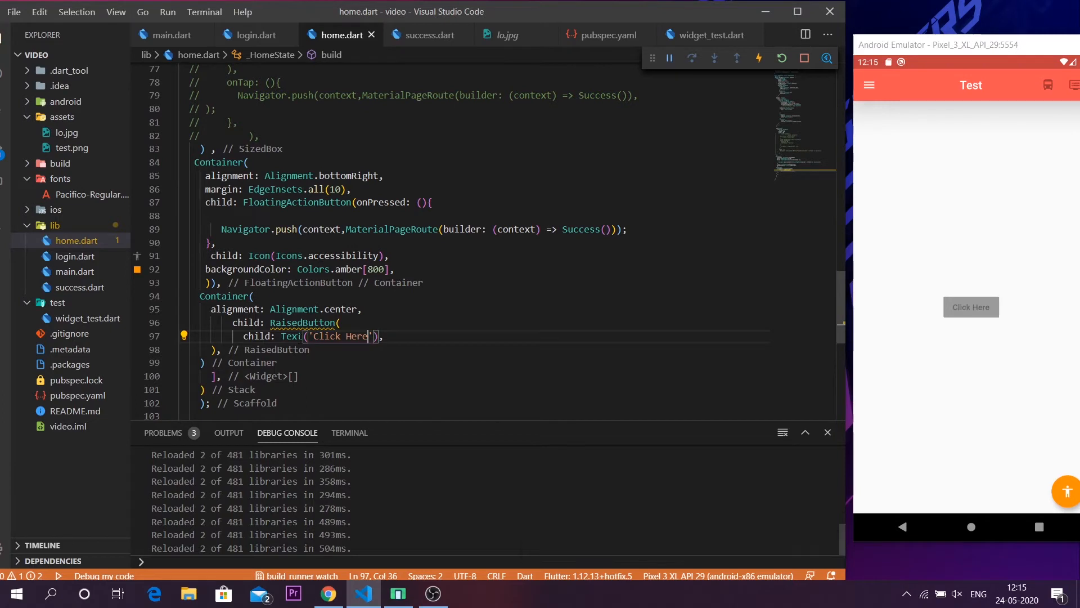
{"action": "mouse_move", "coordinate": [1025, 288]}
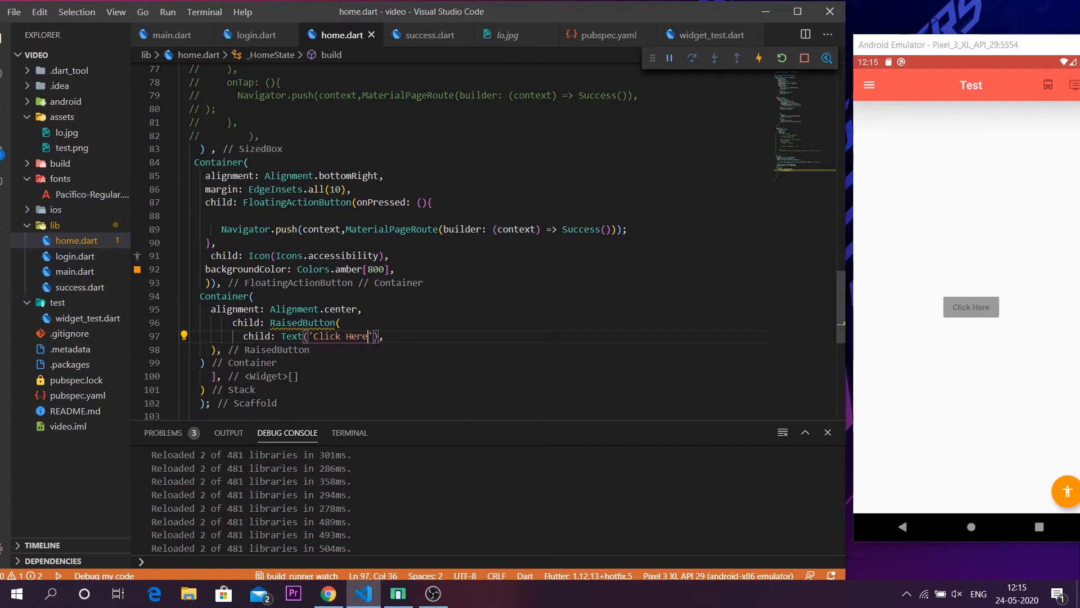
{"action": "key", "text": "Backspace"}
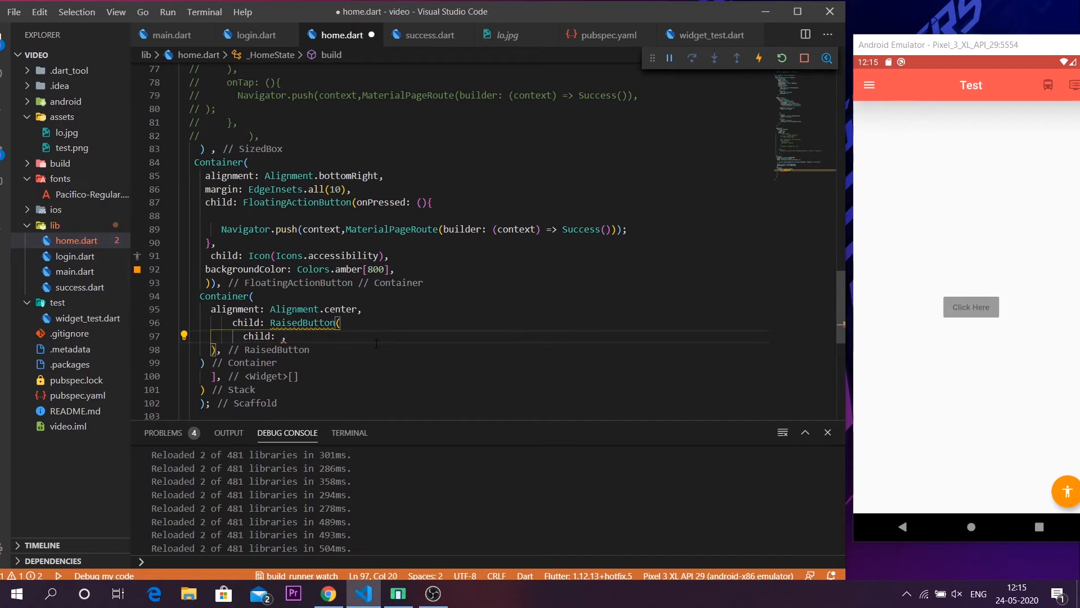
{"action": "type", "text": "Icon(Icons"}
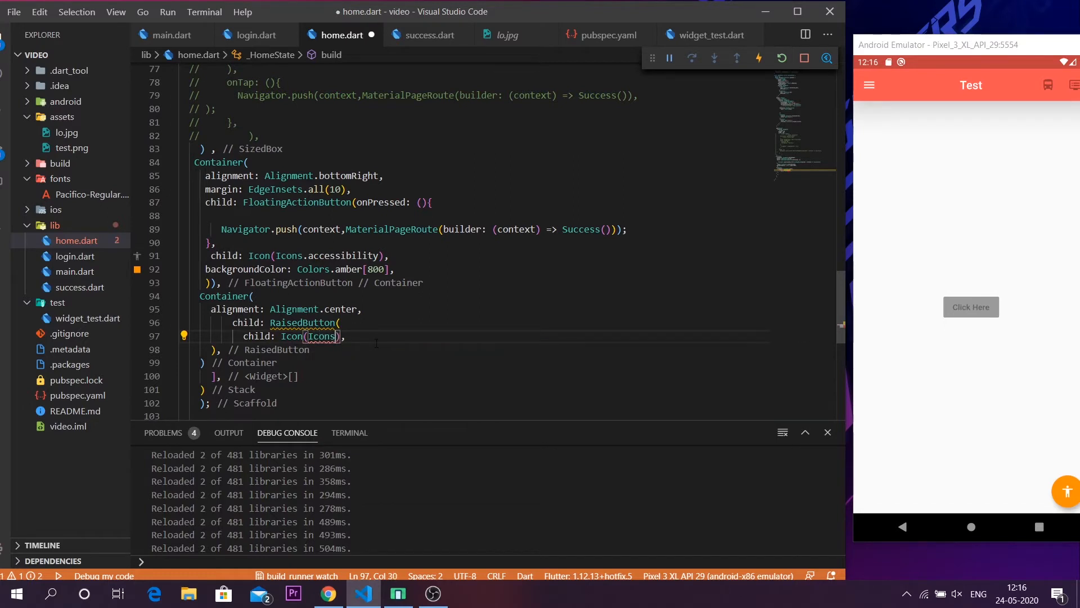
{"action": "type", "text": ".access_alarm"}
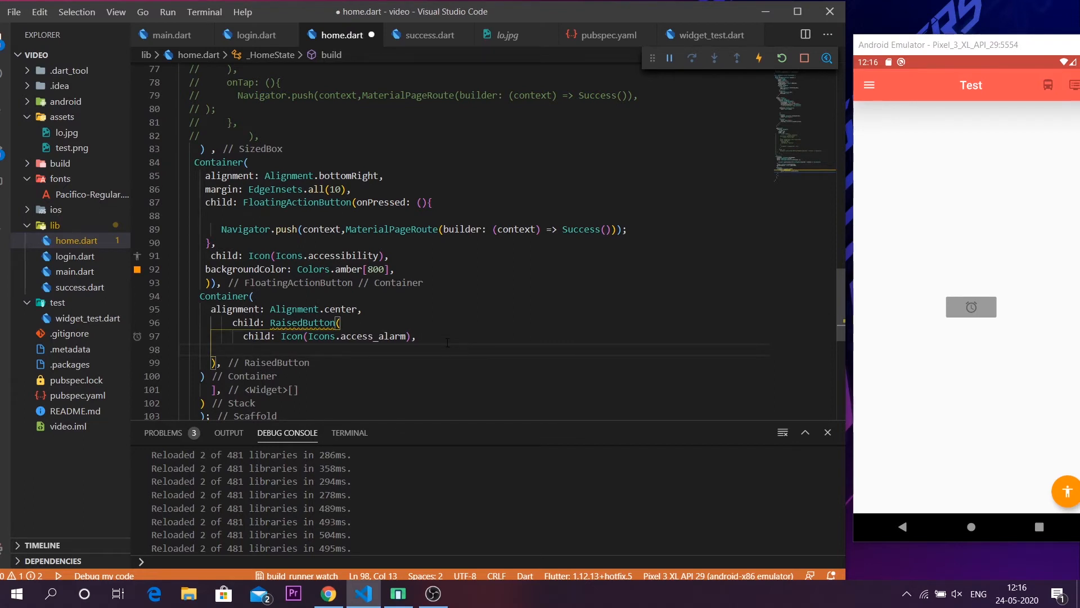
- Set elevation: 30 on the alarm RaisedButton and hot reload by saving home.dart
{"action": "type", "text": "elevation: ,"}
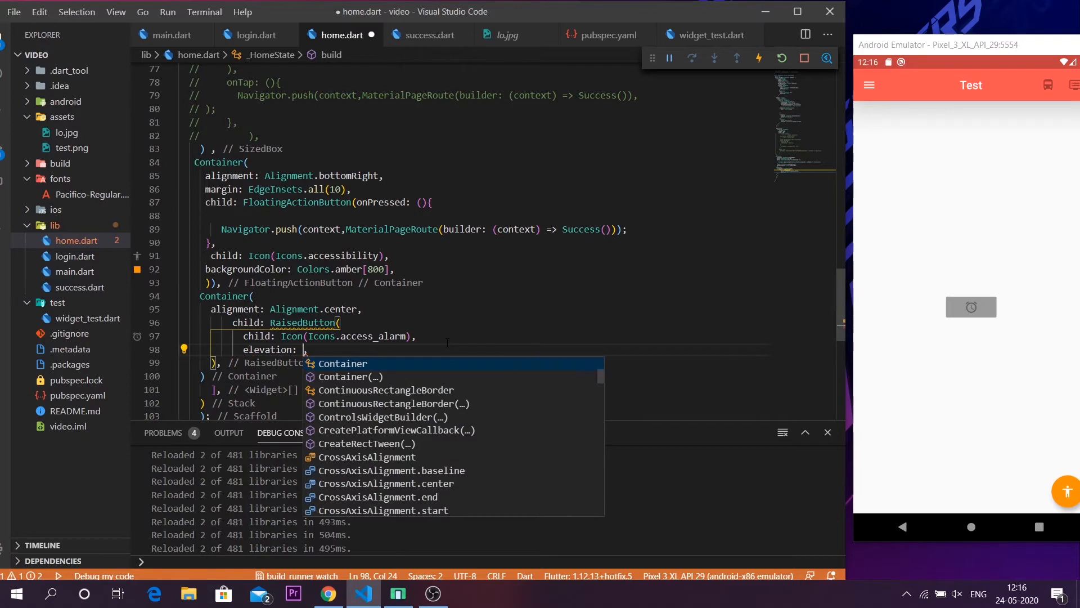
{"action": "type", "text": "30"}
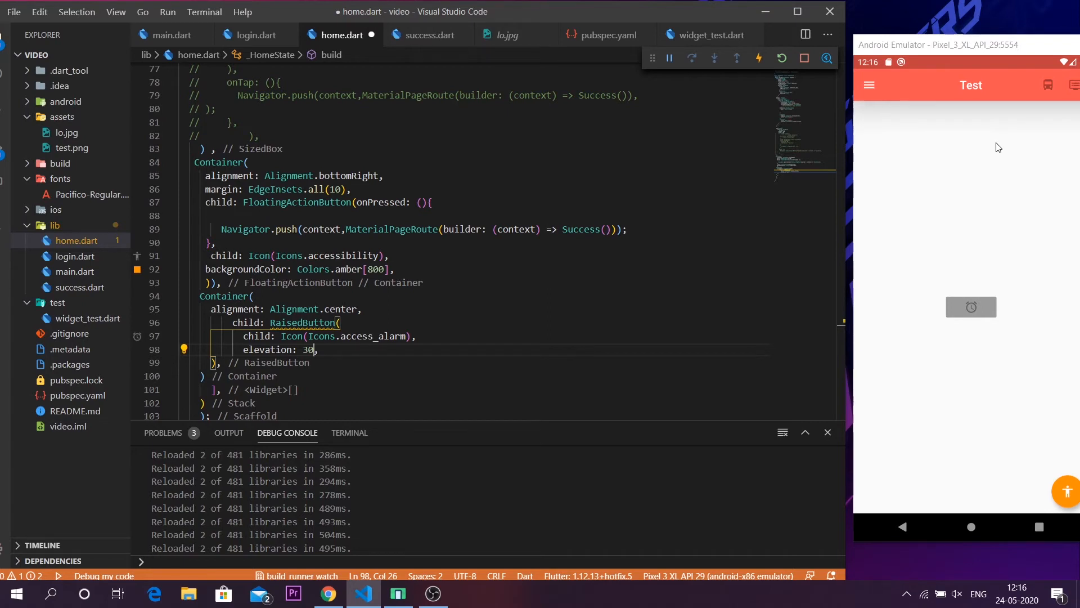
{"action": "mouse_move", "coordinate": [982, 363]}
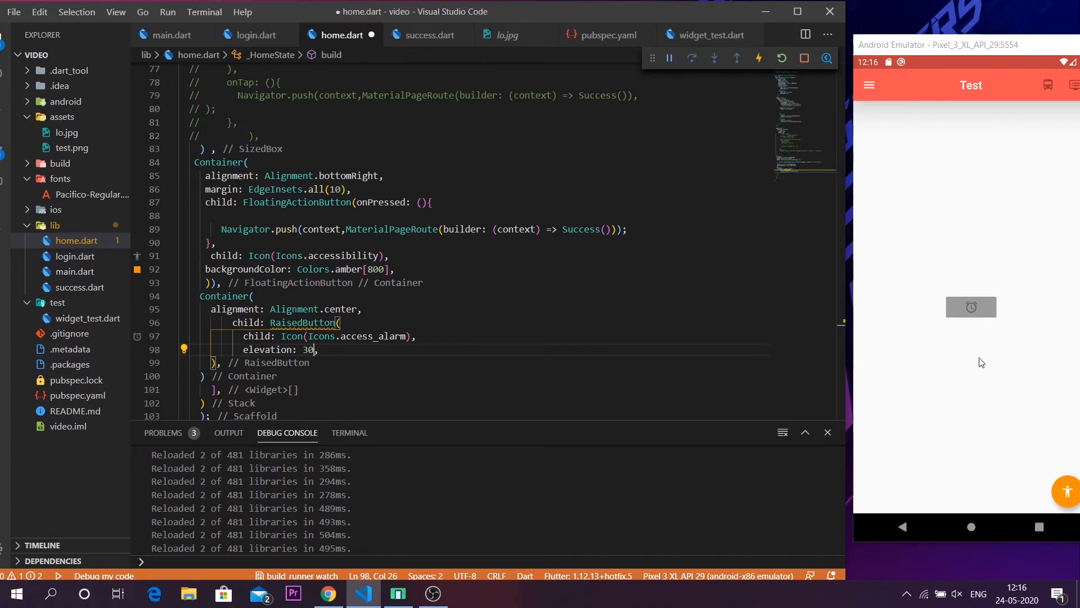
{"action": "mouse_move", "coordinate": [946, 315]}
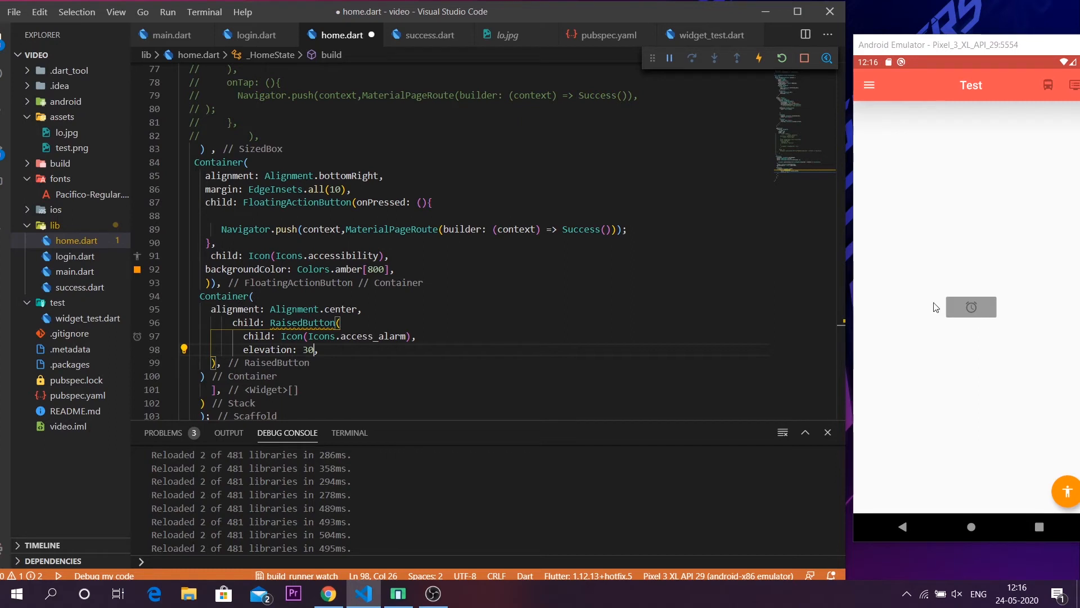
{"action": "mouse_move", "coordinate": [940, 312]}
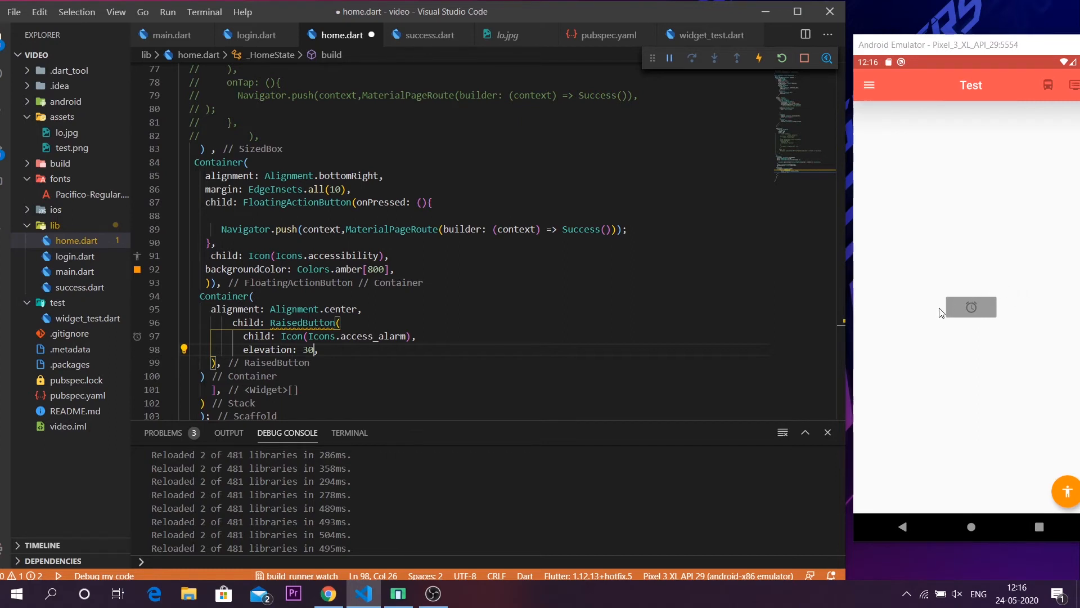
{"action": "mouse_move", "coordinate": [1031, 314]}
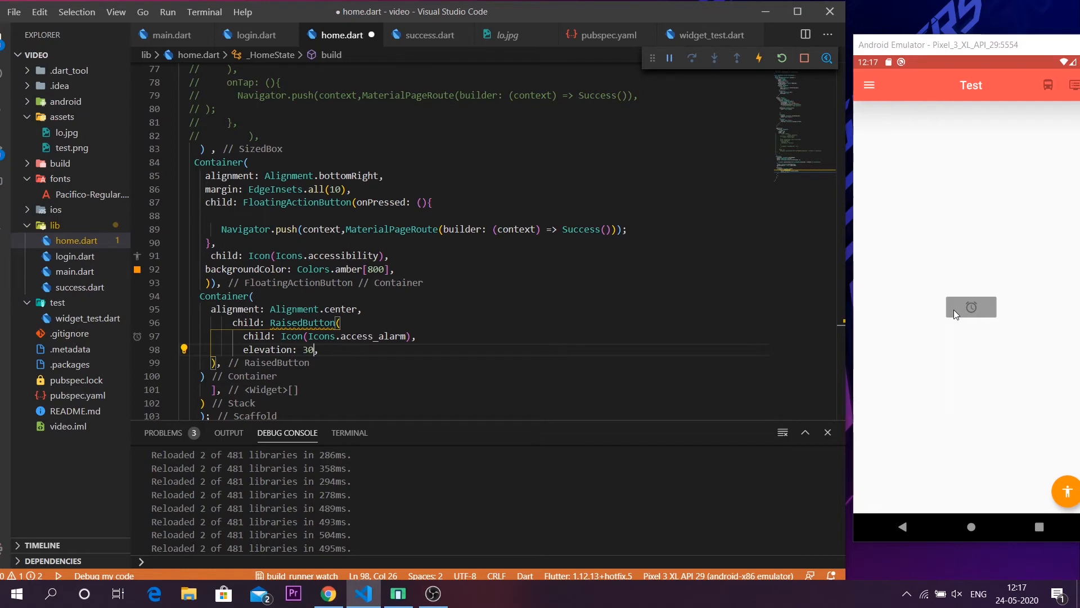
{"action": "key", "text": "ctrl+s"}
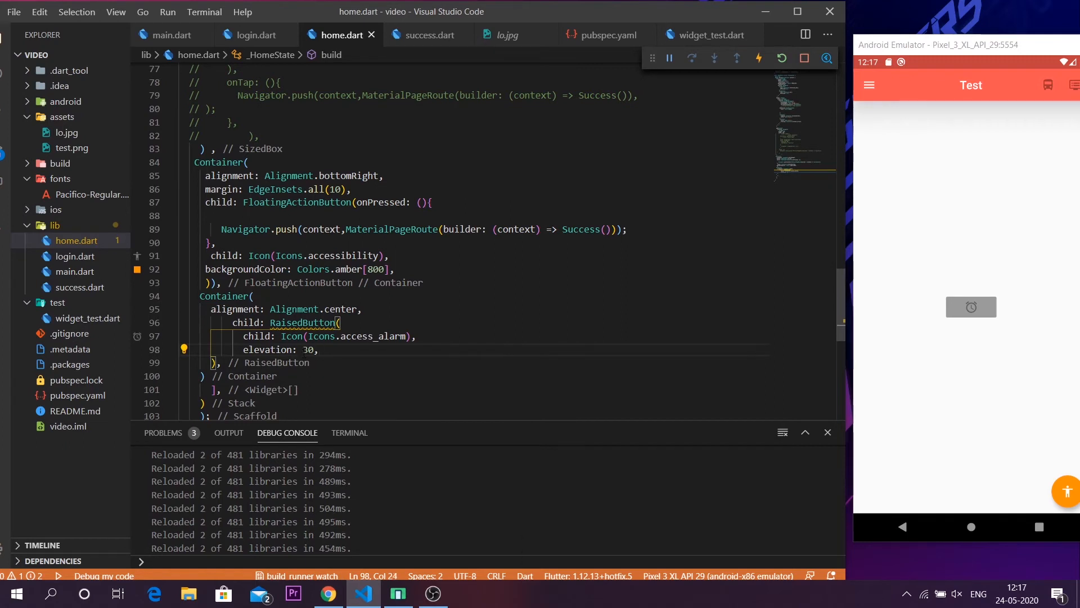
{"action": "type", "text": "9"}
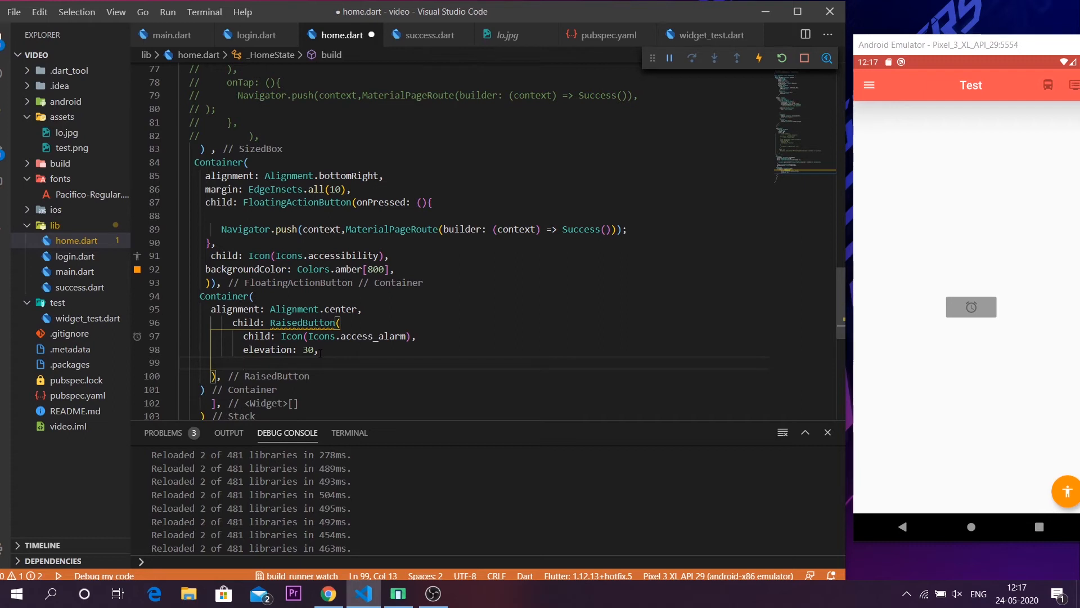
- Add color: Colors.blueAccent to the RaisedButton after its elevation
{"action": "type", "text": "color: ,"}
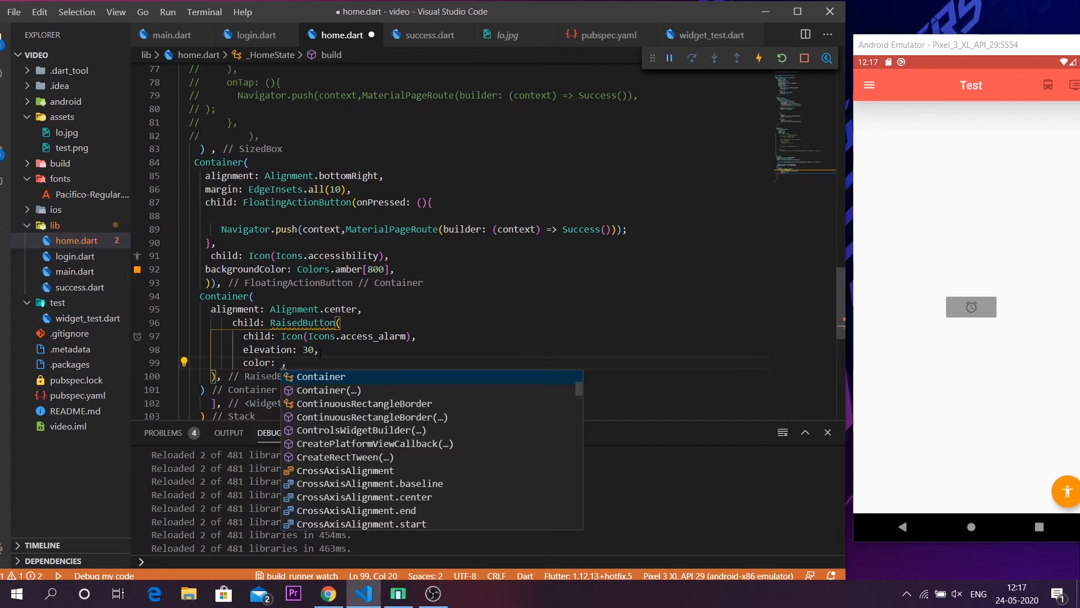
{"action": "type", "text": "Colors.blueAccent"}
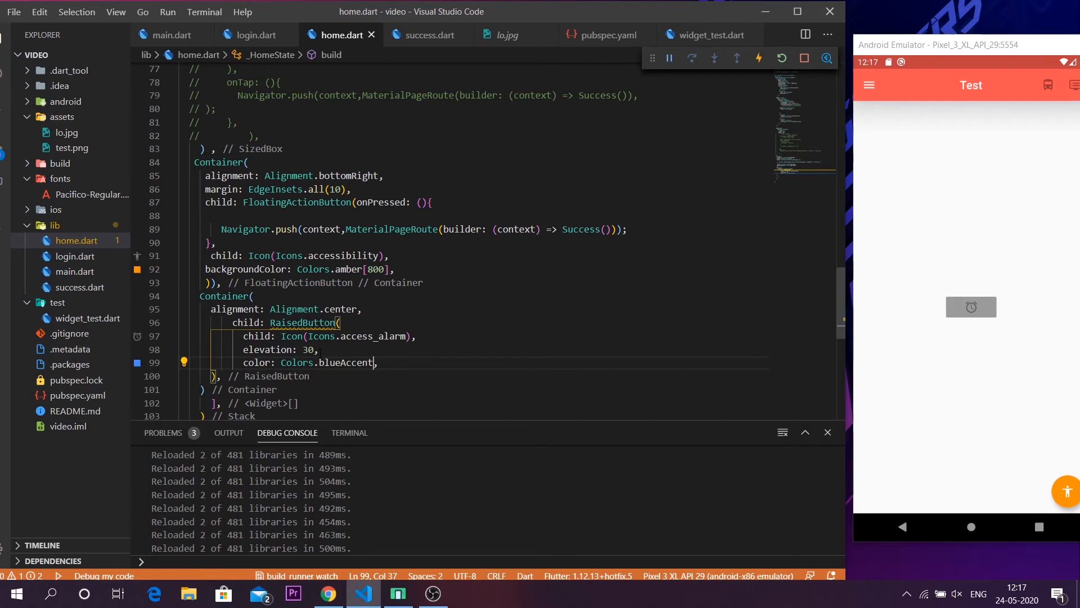
{"action": "mouse_move", "coordinate": [1018, 310]}
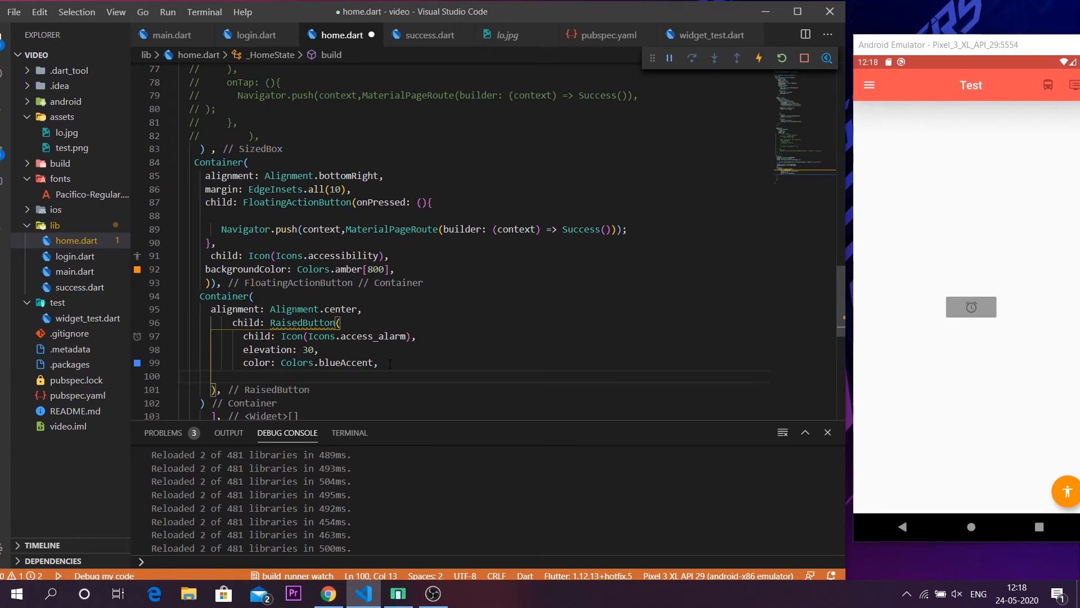
- Add onPressed calling Navigator.push with a MaterialPageRoute building Success()
{"action": "type", "text": "p"}
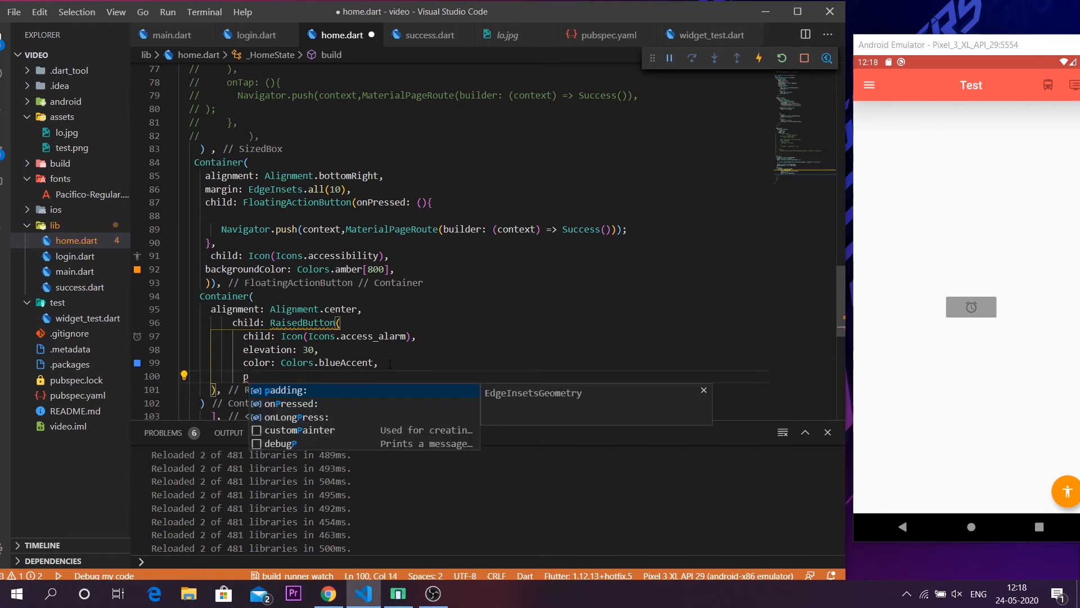
{"action": "type", "text": "onPressed: (){},"}
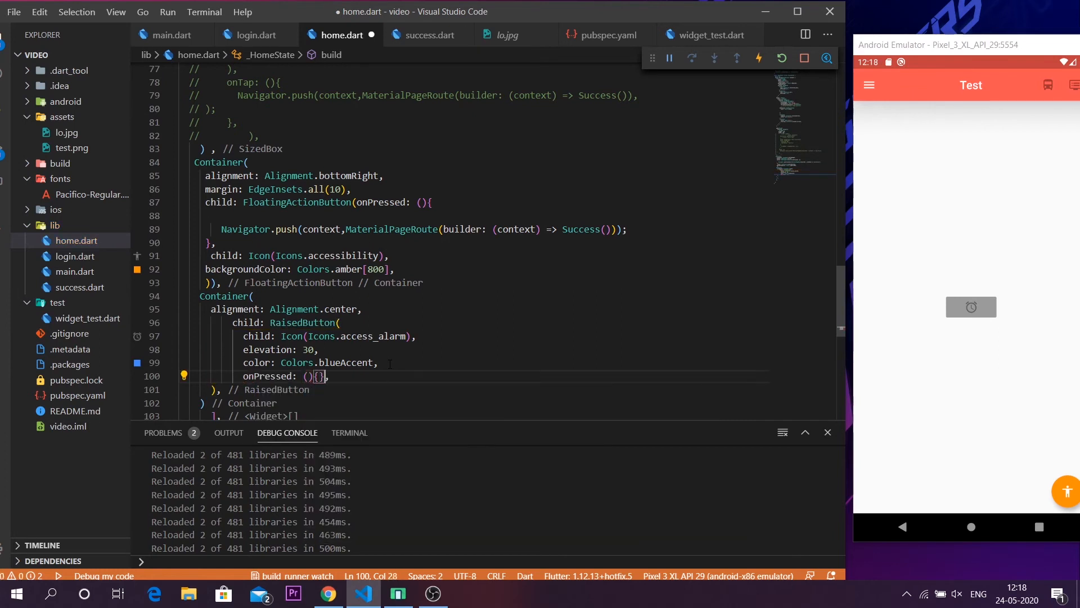
{"action": "type", "text": "Navigator.push(context,MaterialPageRoute(builder: (context) => Success()));"}
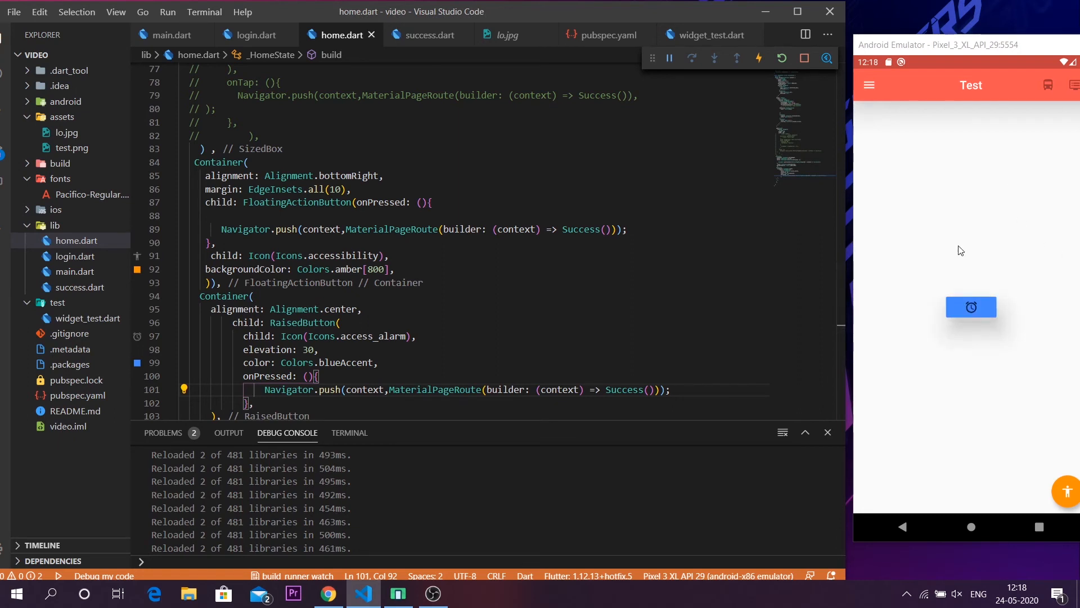
{"action": "mouse_move", "coordinate": [971, 301]}
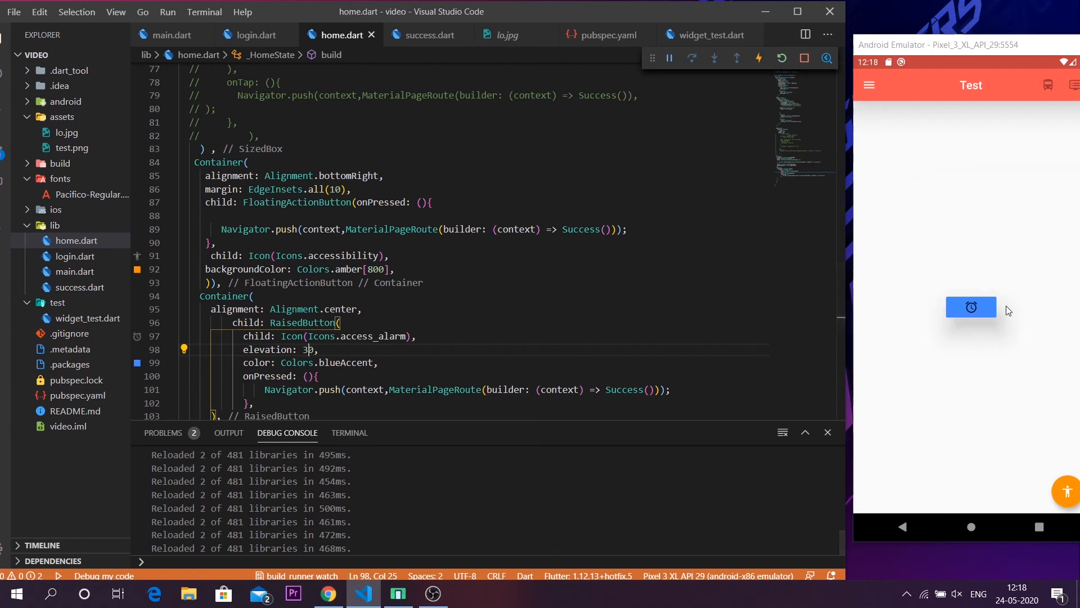
{"action": "mouse_move", "coordinate": [994, 335]}
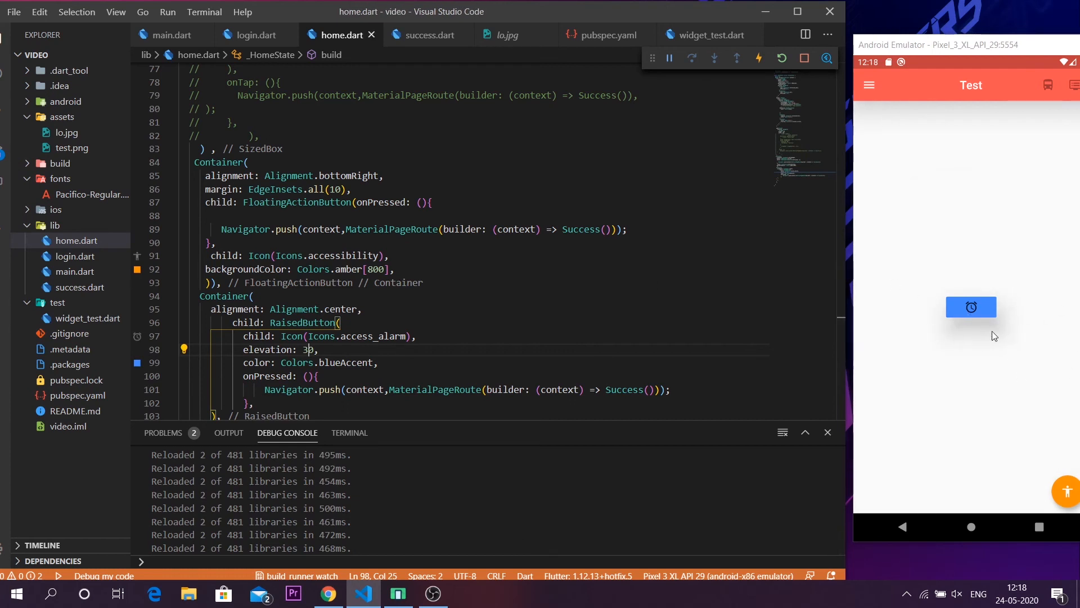
{"action": "mouse_move", "coordinate": [989, 317]}
{"action": "type", "text": "1"}
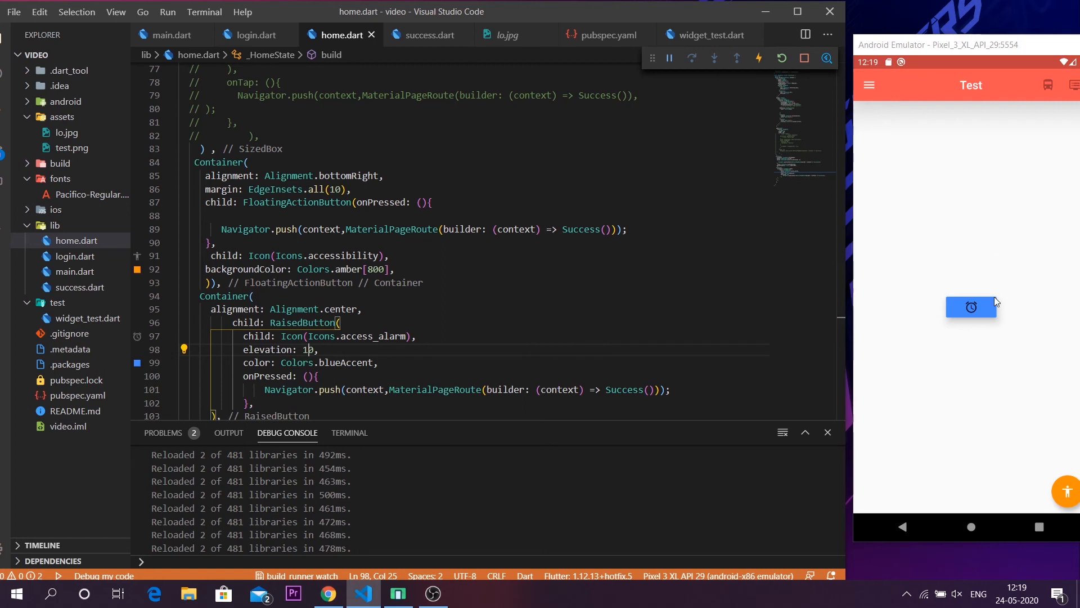
- Tap the blue alarm button in the emulator to reach the Success page
{"action": "left_click", "coordinate": [970, 307]}
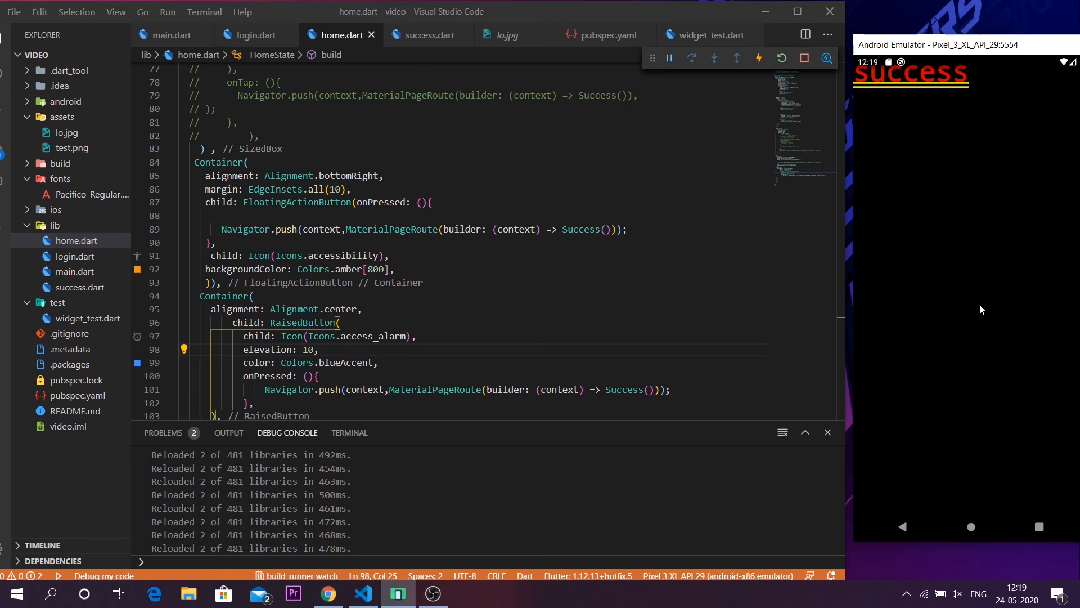
{"action": "mouse_move", "coordinate": [930, 435]}
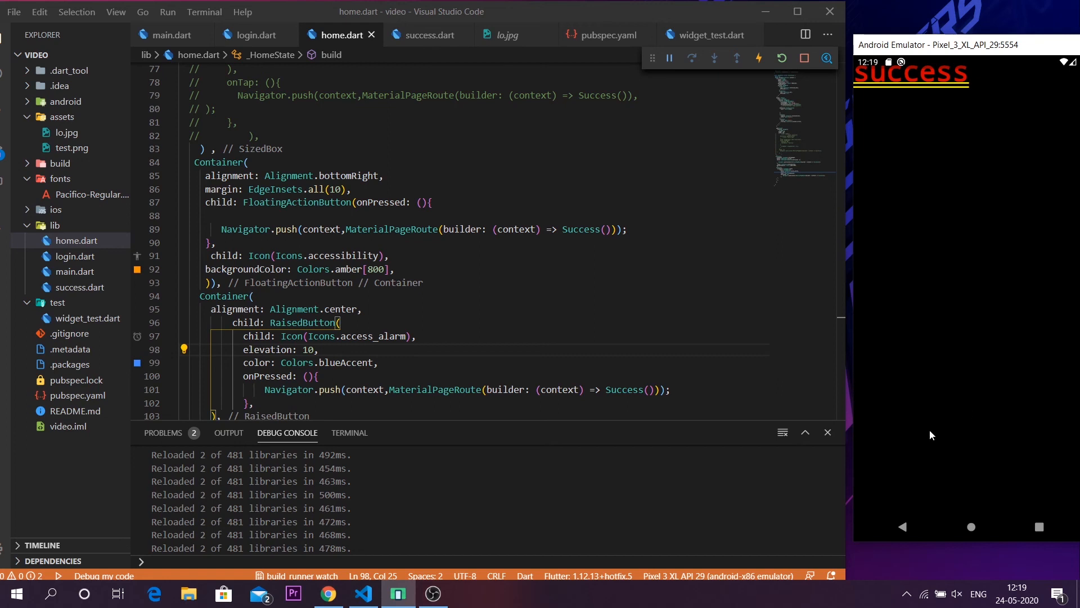